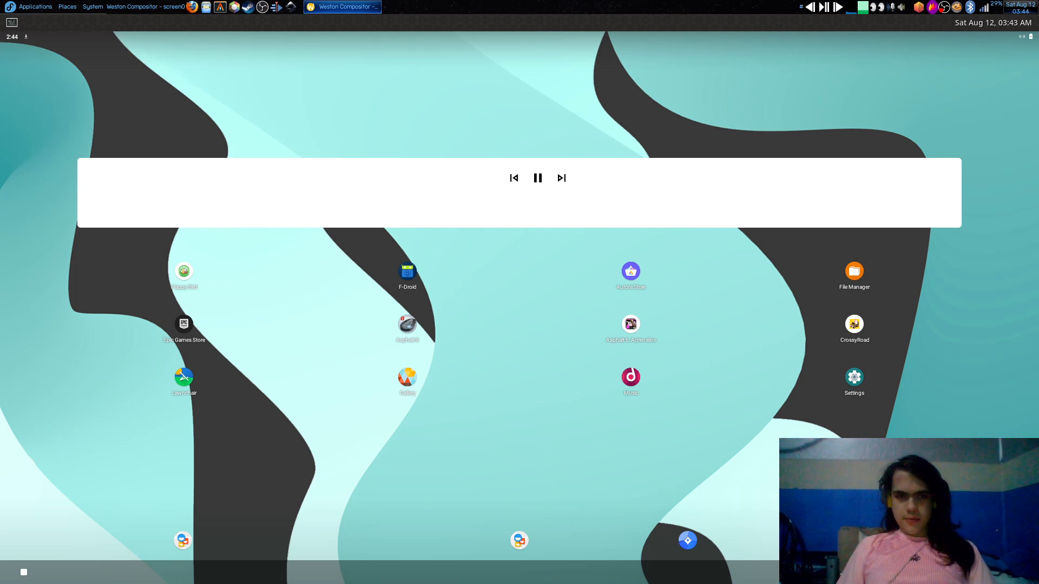
mouse_move(193, 266)
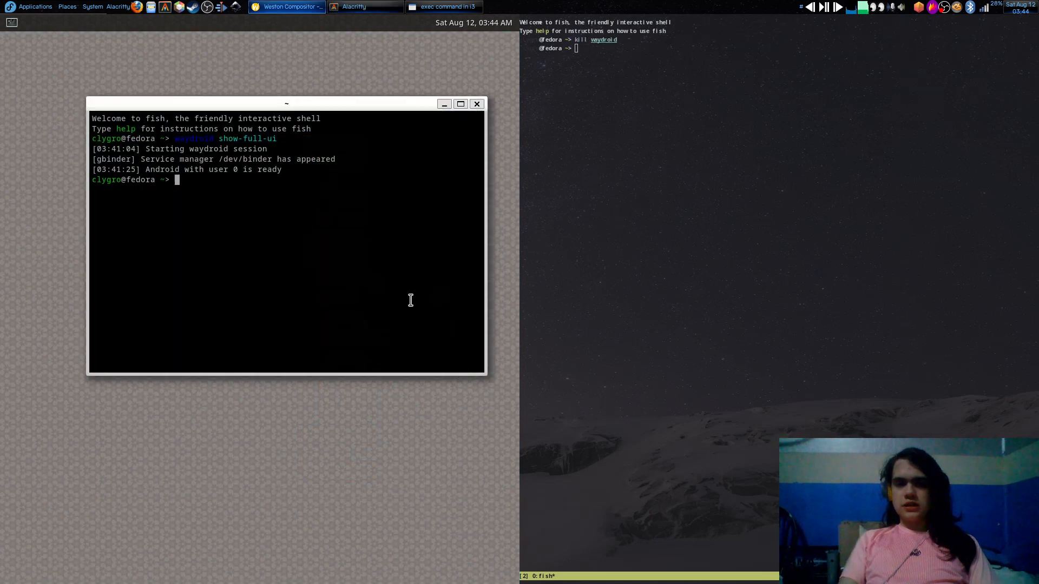
- Relaunch the Android interface with 'waydroid show-full-ui' from the fish shell
text(waydroid show-full-ui)
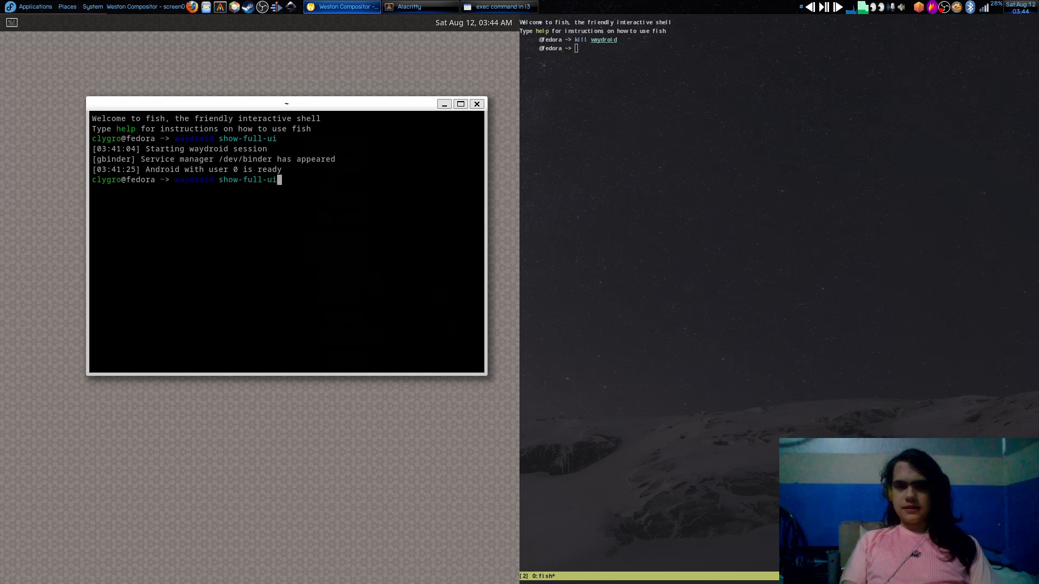
key(Return)
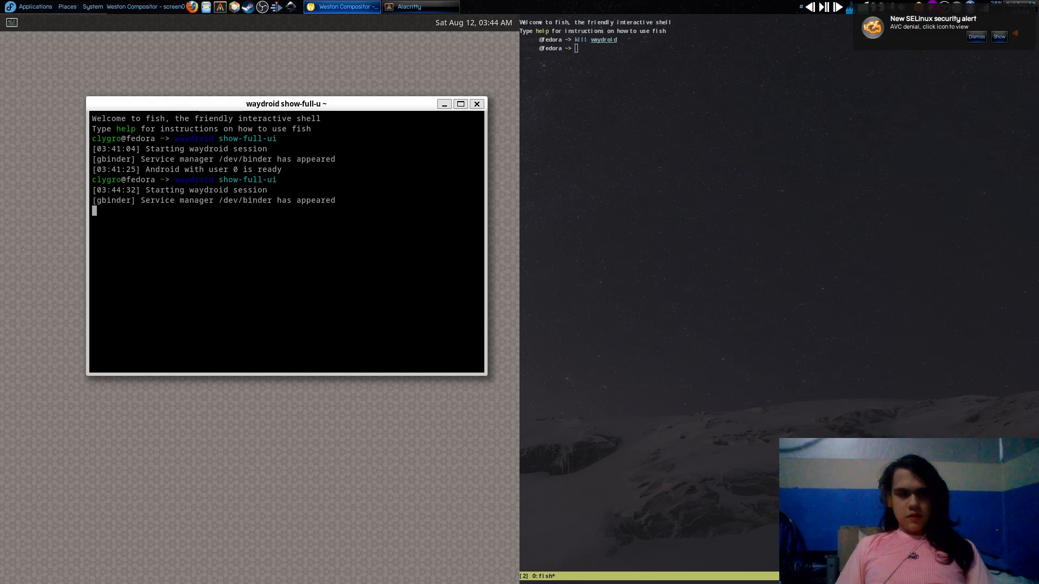
click(975, 36)
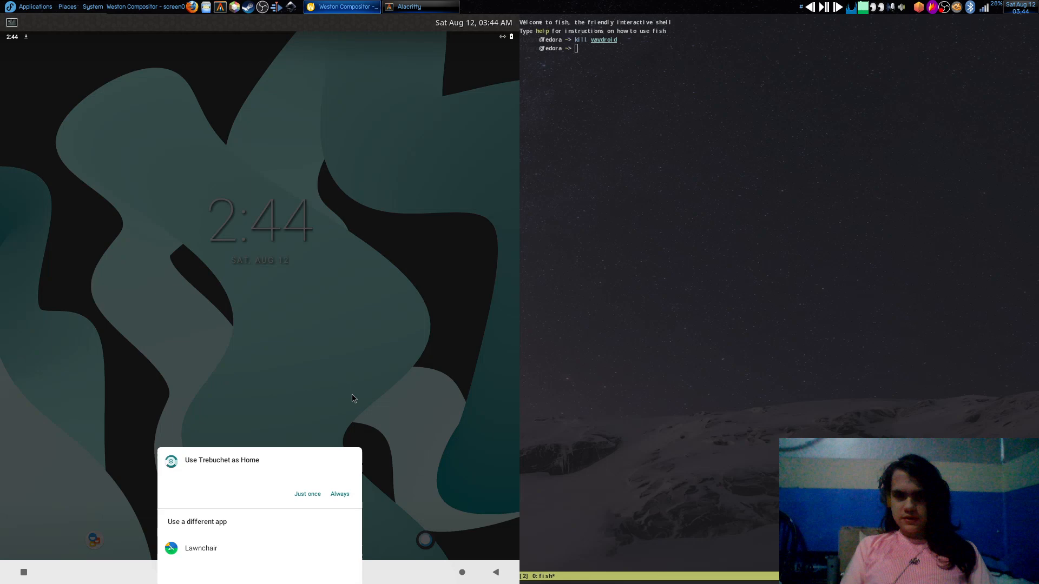
mouse_move(314, 515)
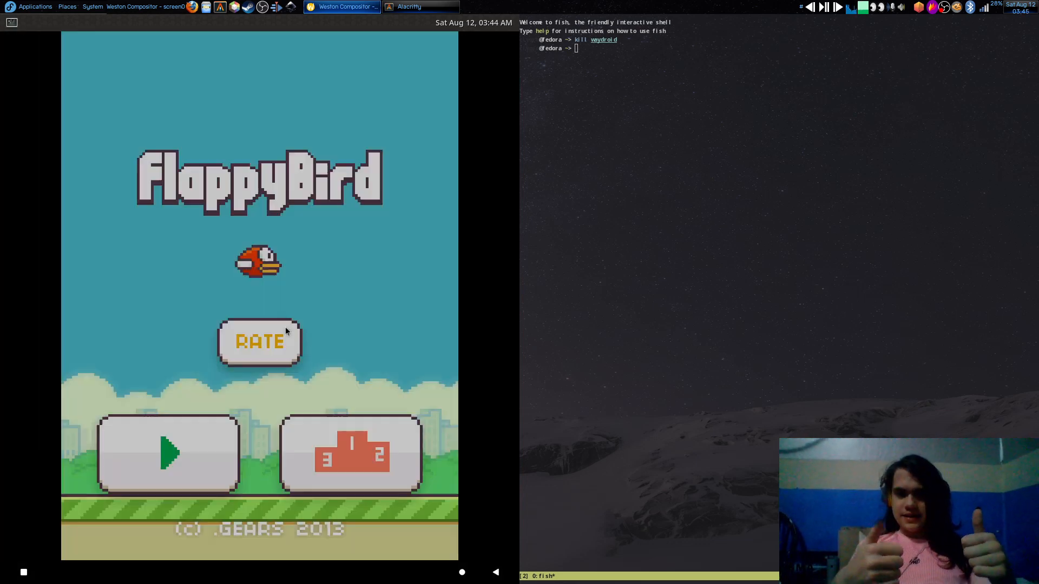
- Launch Flappy Bird from the Android launcher
click(168, 454)
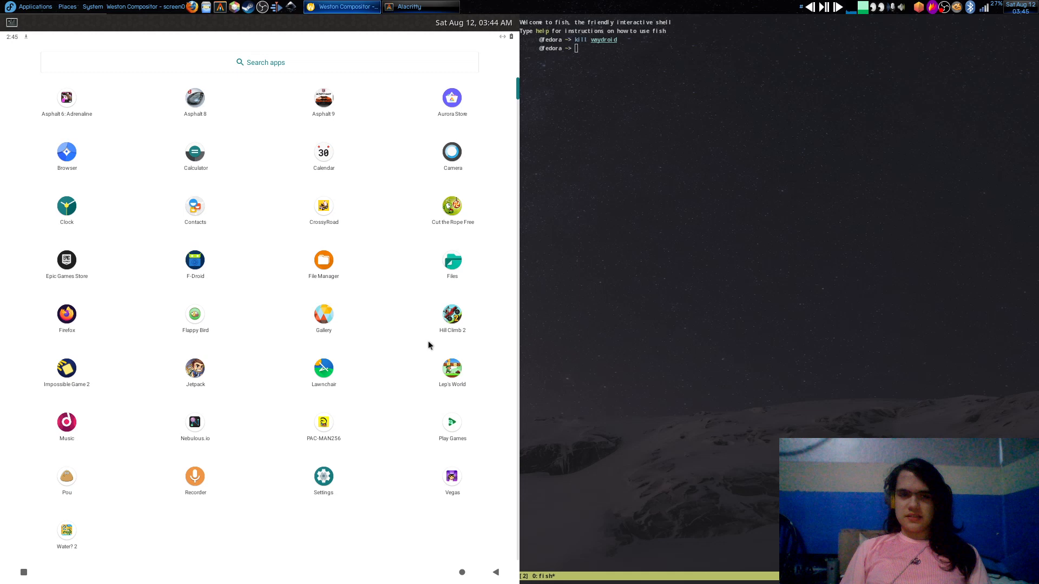
mouse_move(71, 277)
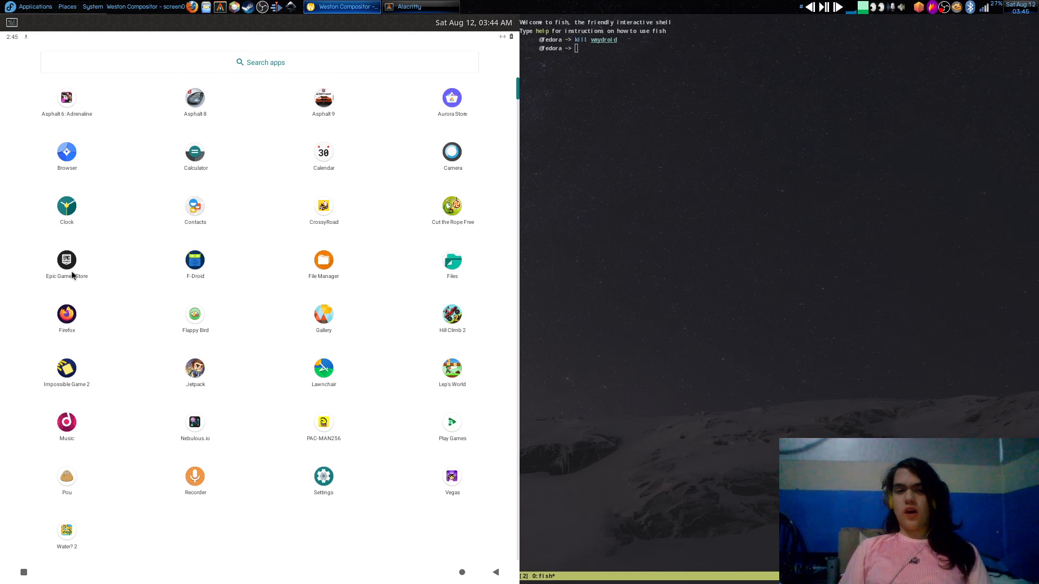
mouse_move(131, 326)
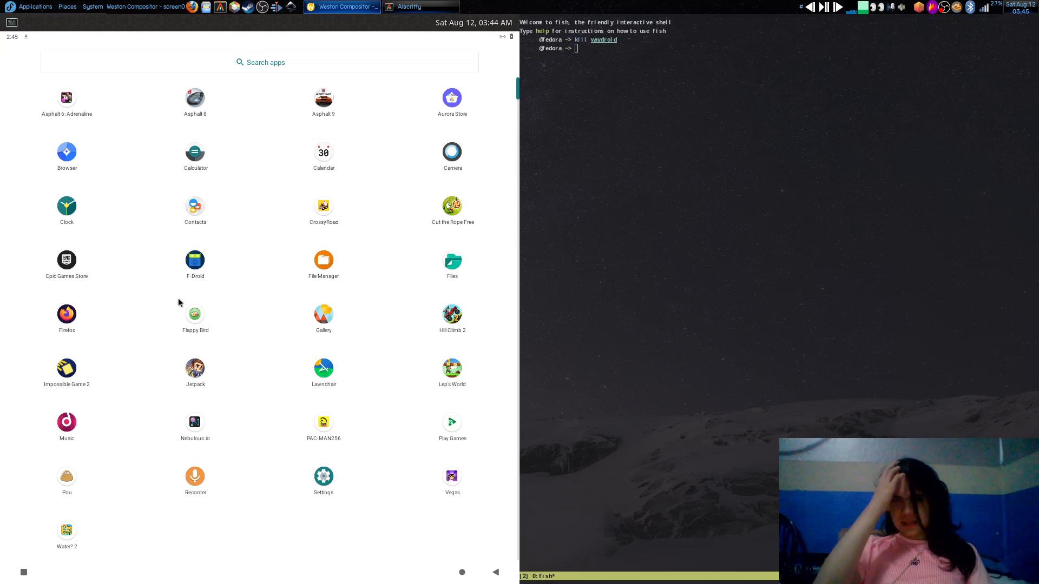
mouse_move(325, 215)
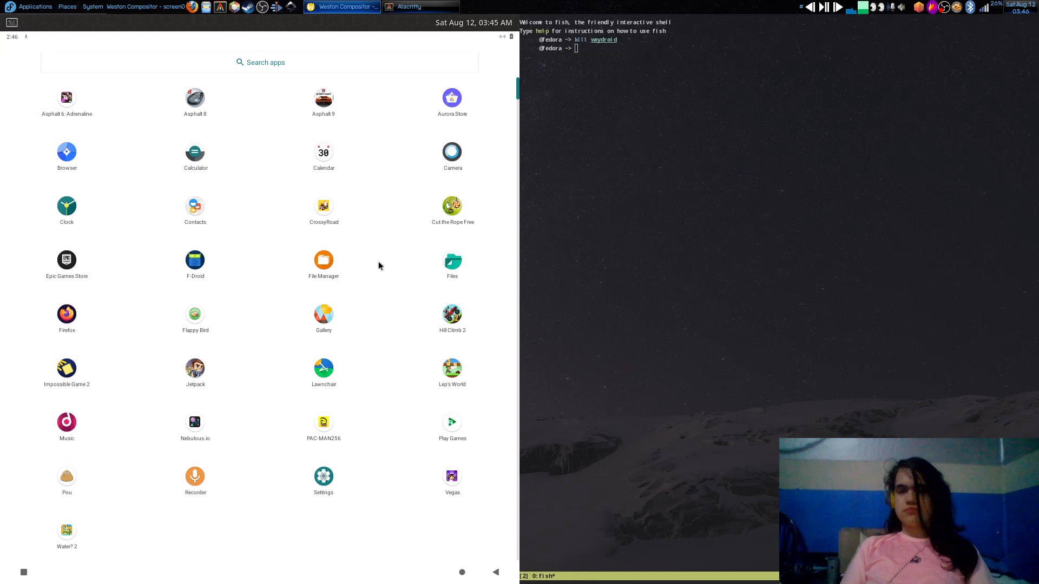
mouse_move(406, 319)
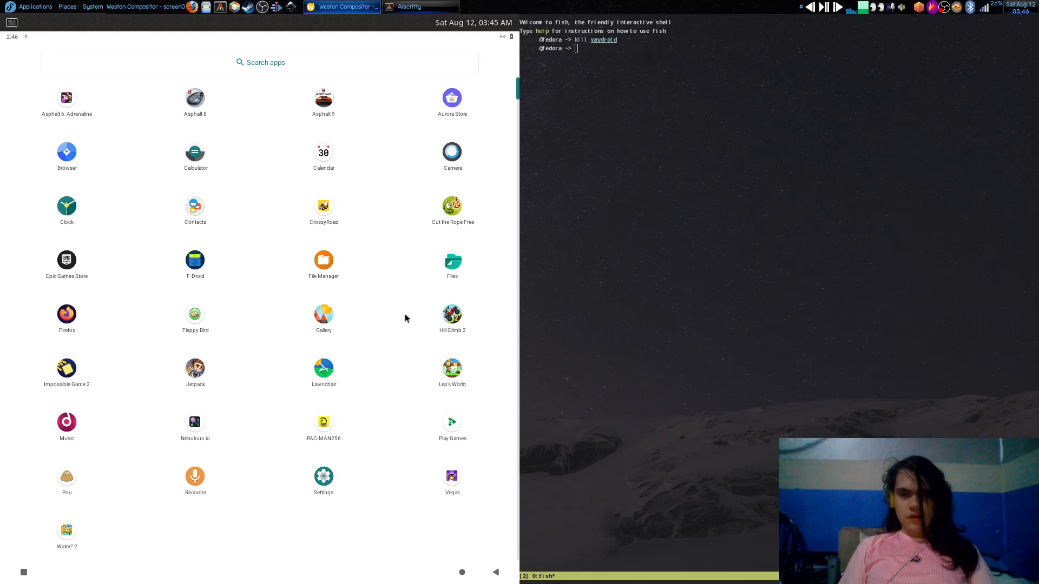
mouse_move(451, 380)
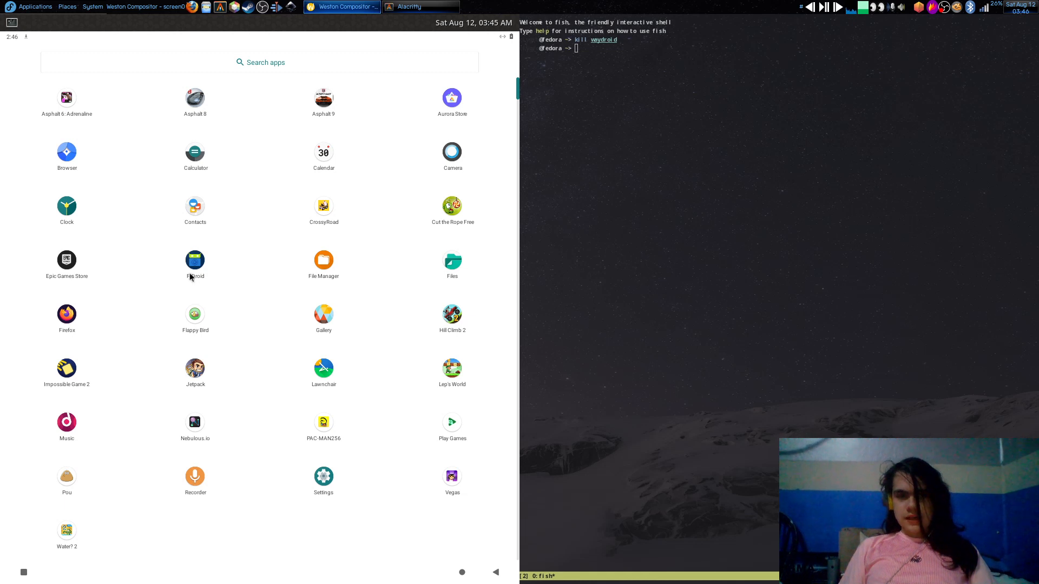
mouse_move(169, 136)
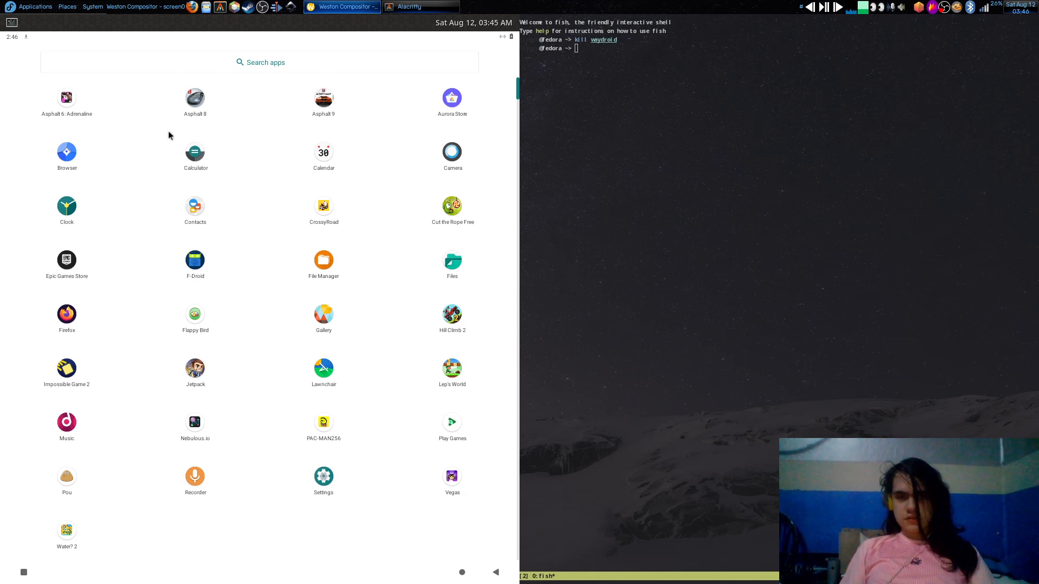
mouse_move(459, 104)
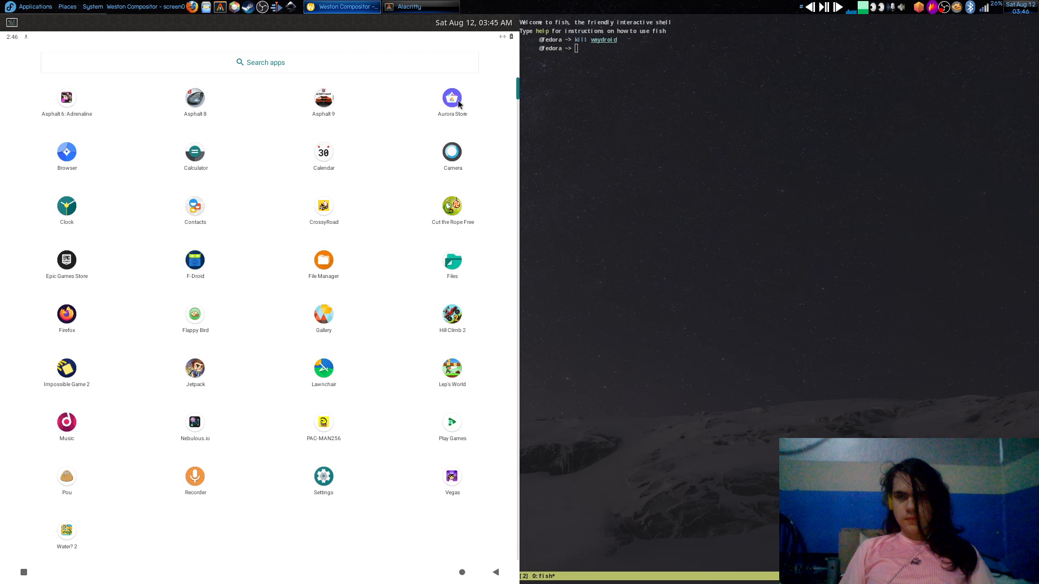
- Search Aurora Store for 'temple', then switch to the Browser's Google page
click(452, 98)
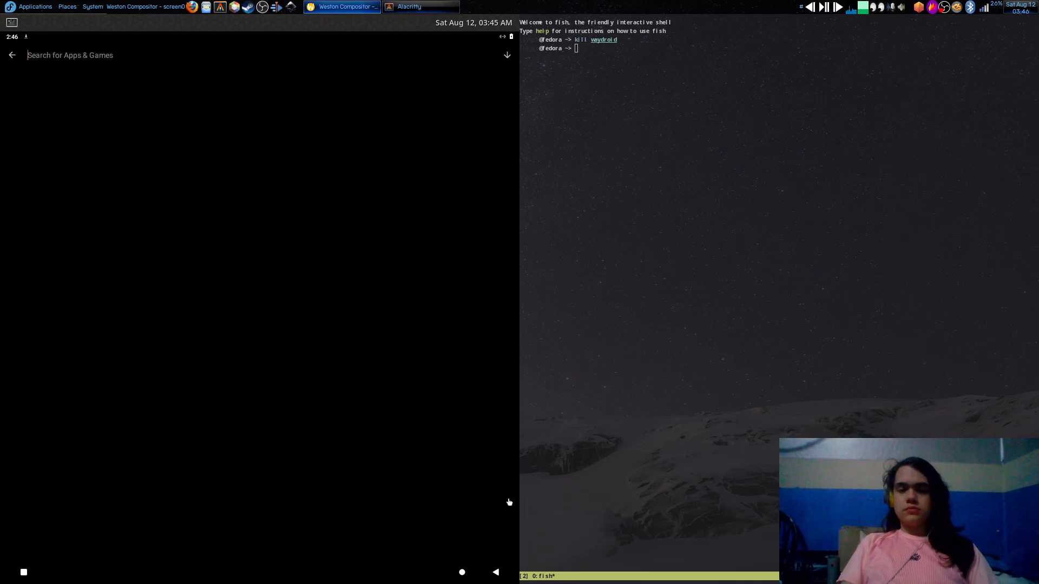
text(temple run)
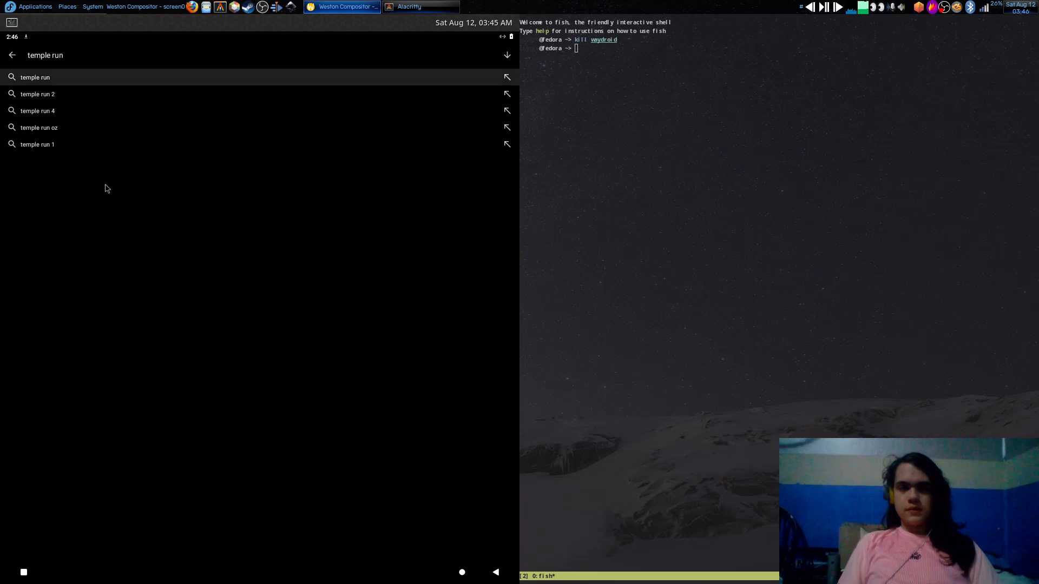
click(35, 77)
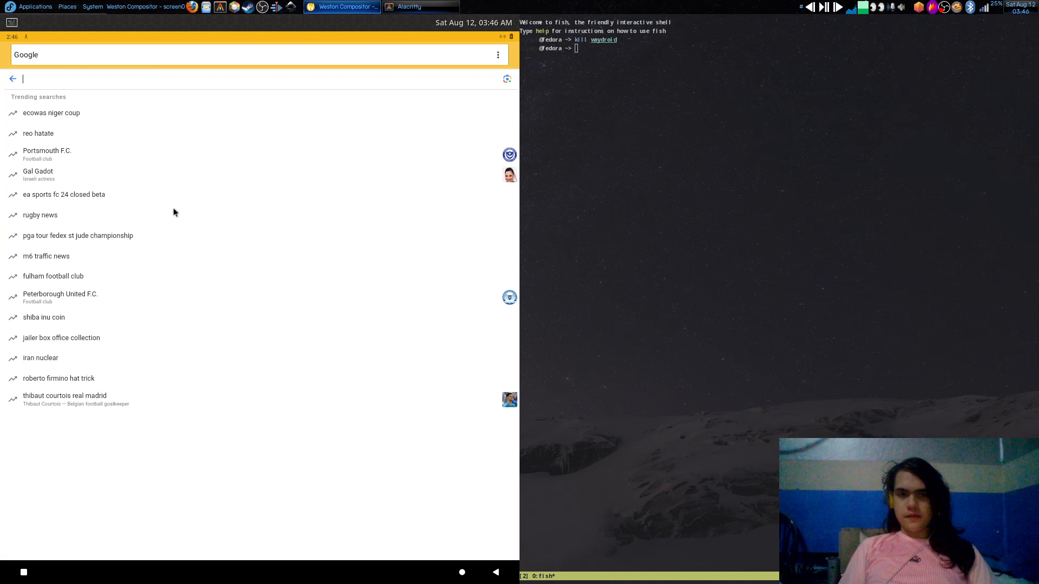
- Load the archive.org website in the Android browser
text(archive)
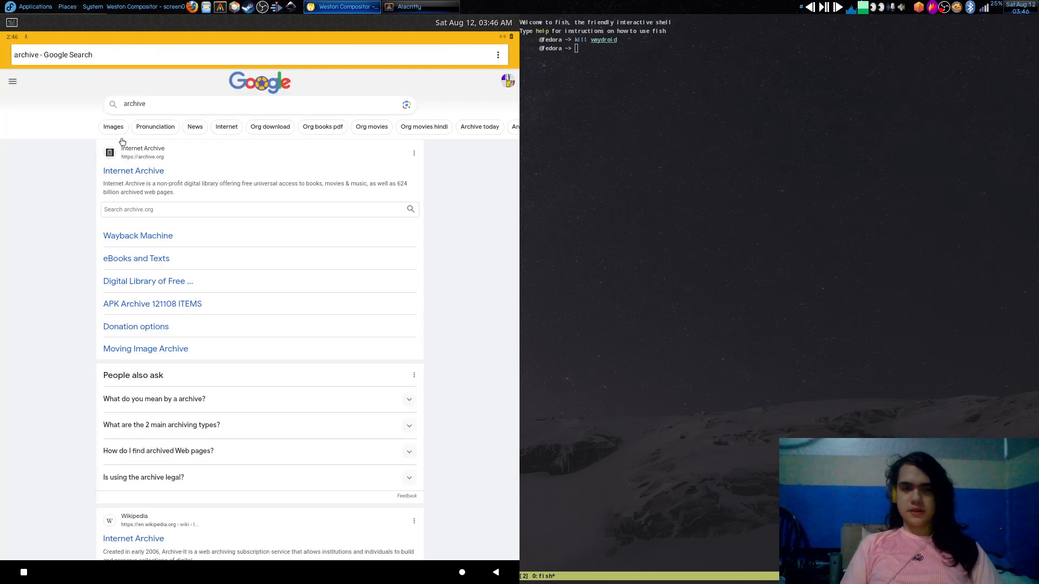
click(133, 171)
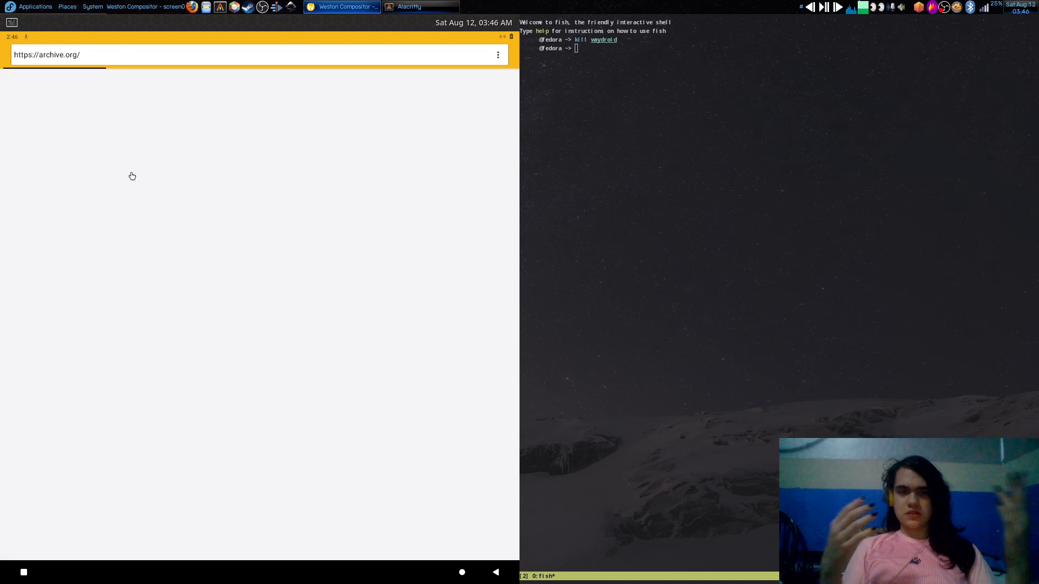
key(Return)
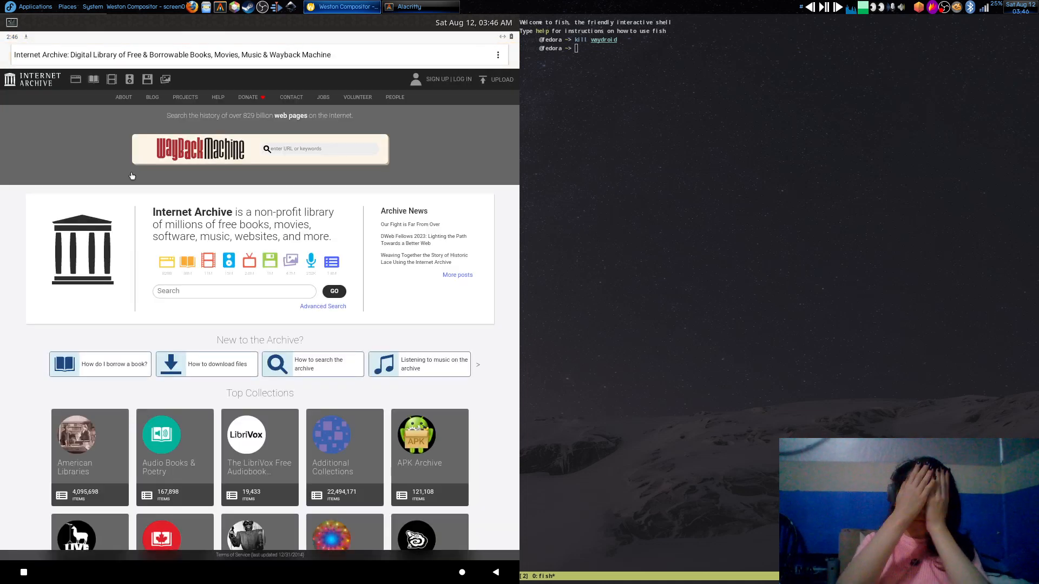
- Search the Internet Archive for 'temple run apk'
click(234, 291)
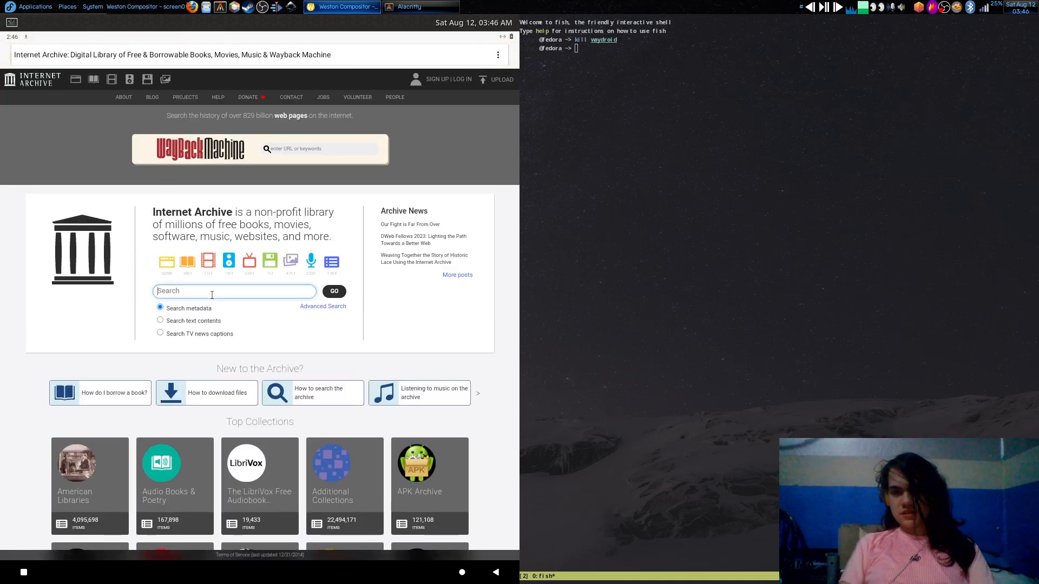
text(temple run)
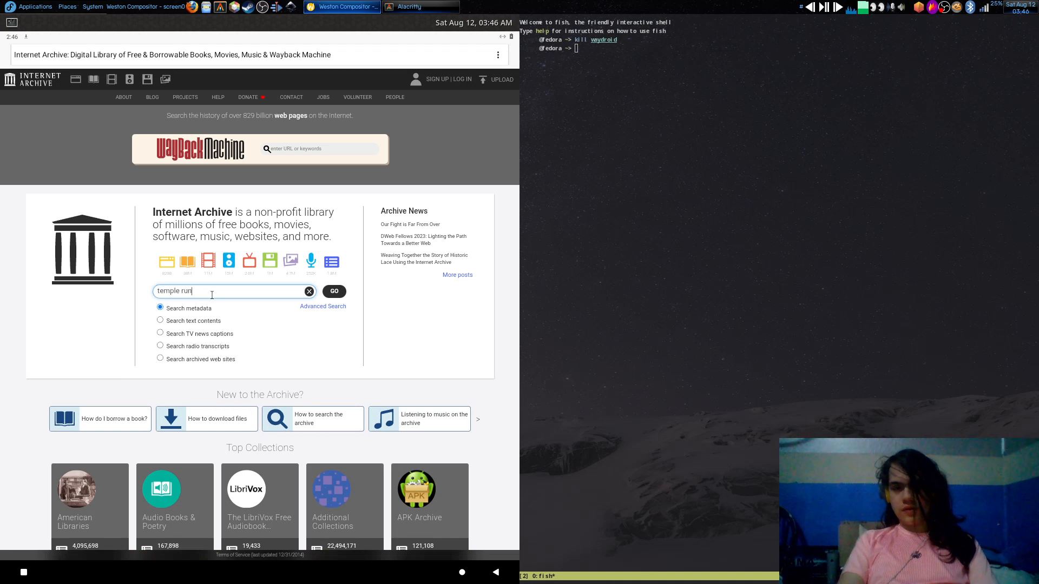
text(apk)
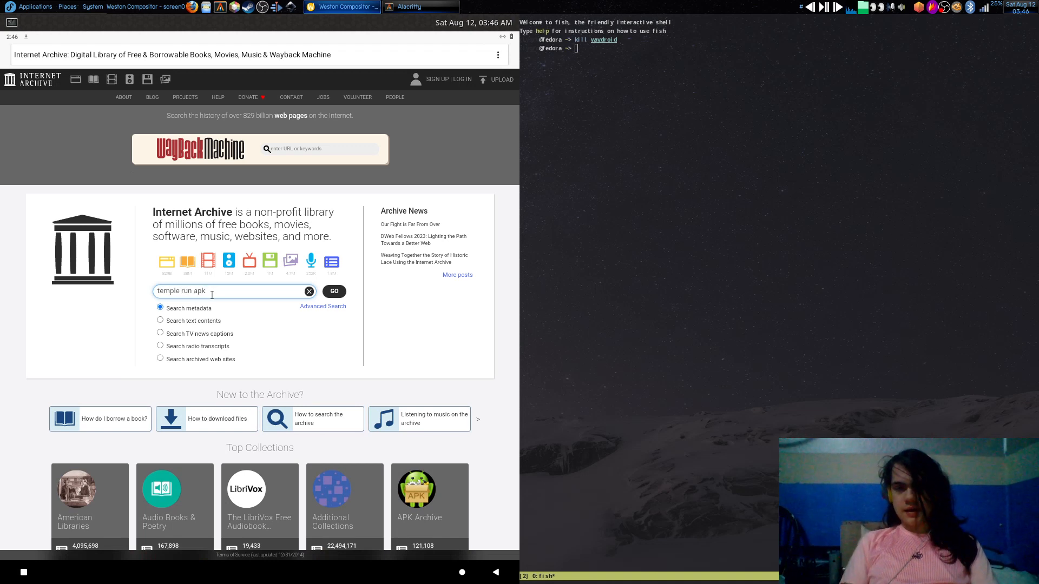
click(334, 292)
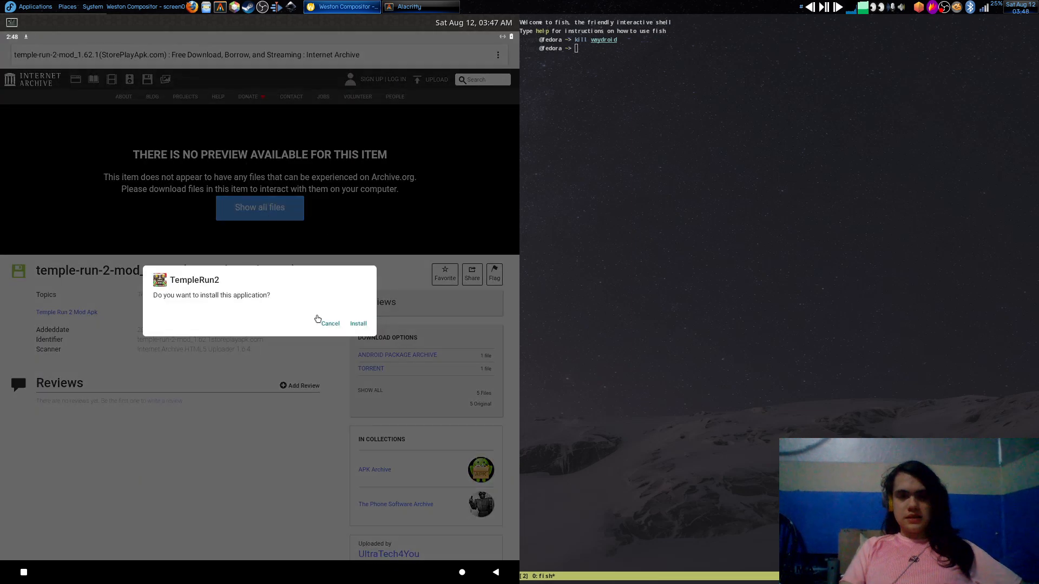
- Confirm installing the downloaded Temple Run 2 APK
click(358, 323)
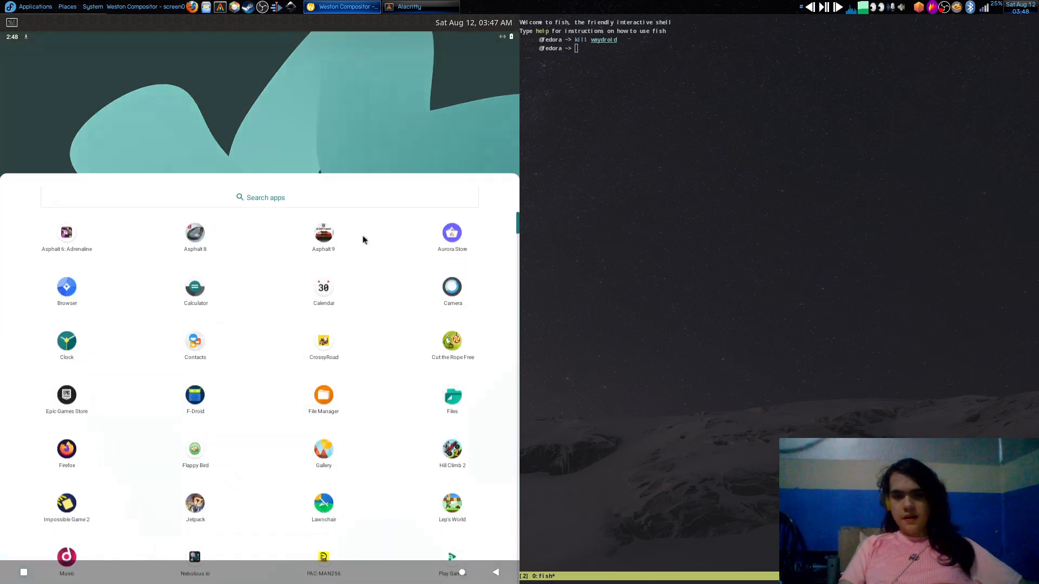
scroll(down, 3)
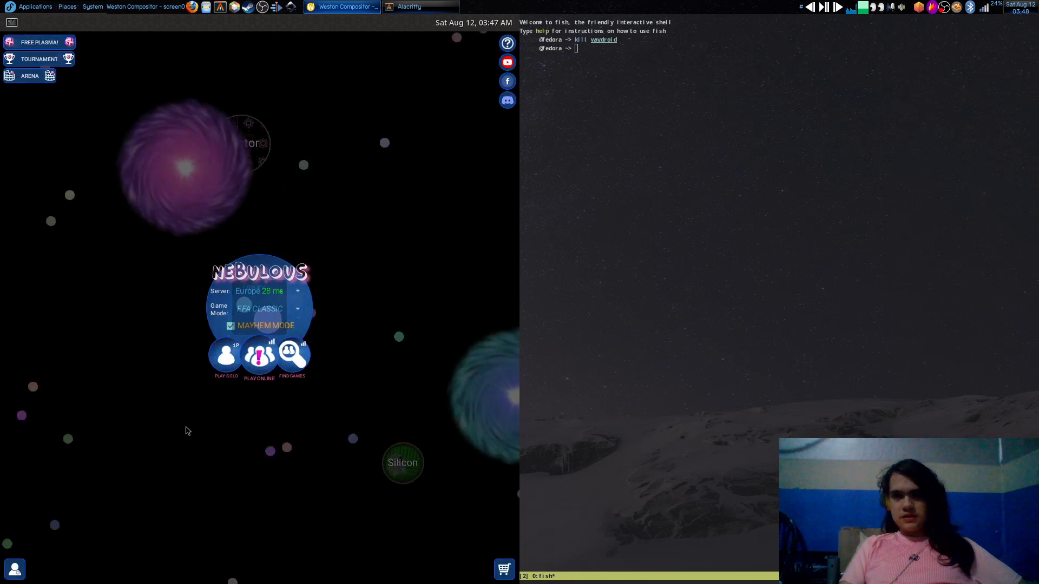
click(259, 354)
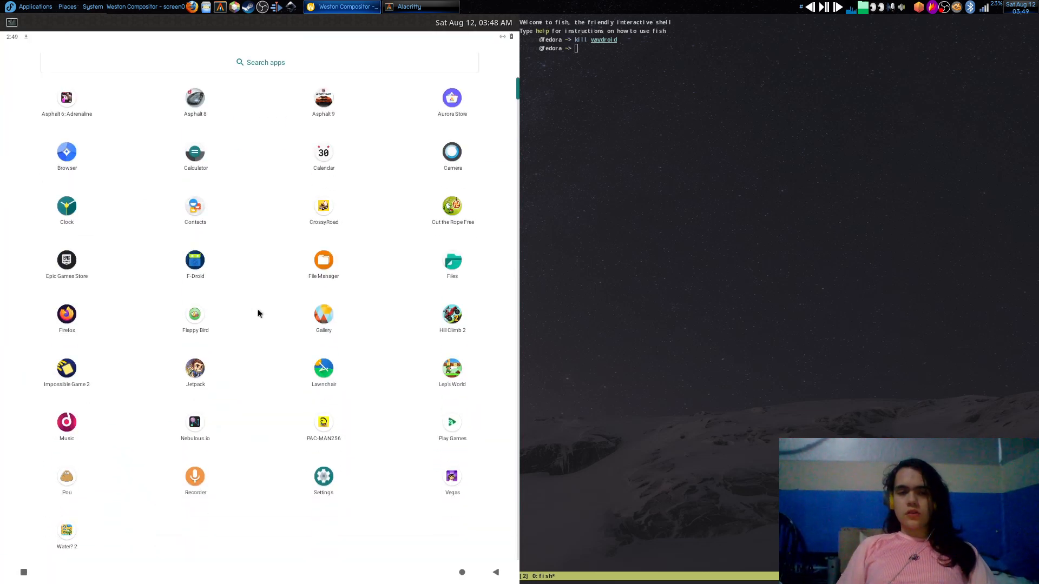
mouse_move(234, 312)
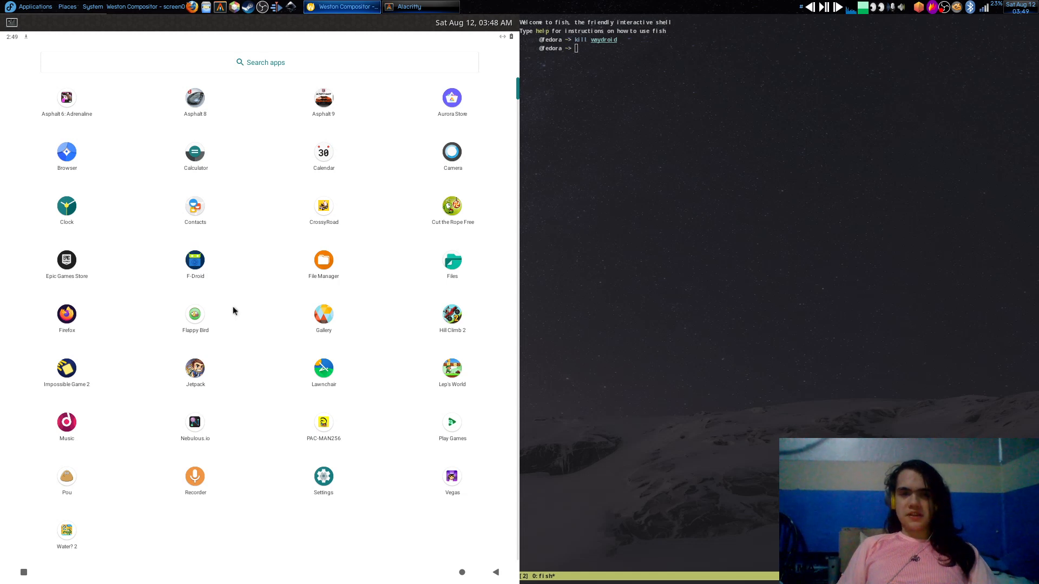
mouse_move(86, 128)
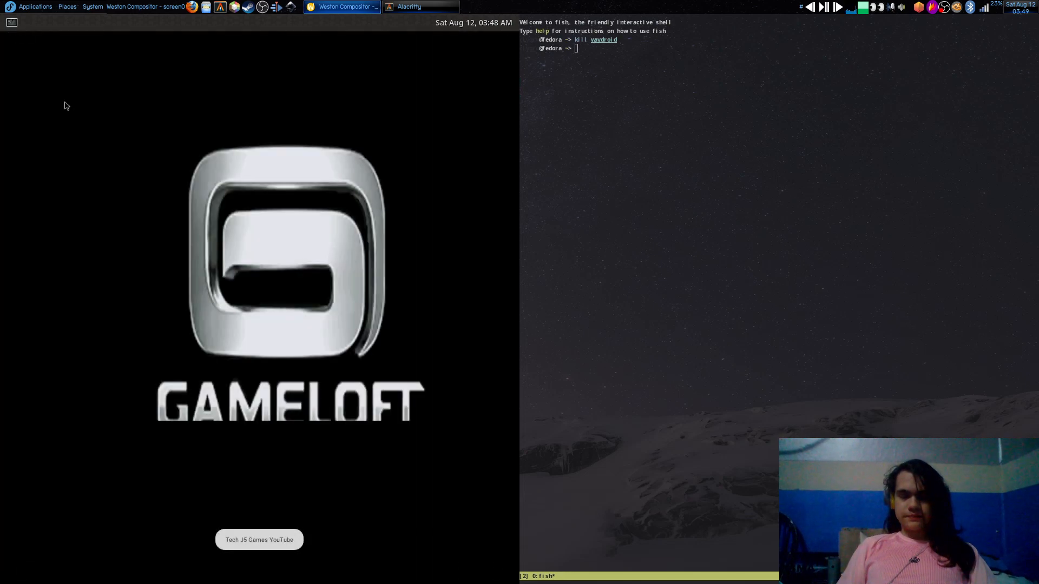
mouse_move(189, 182)
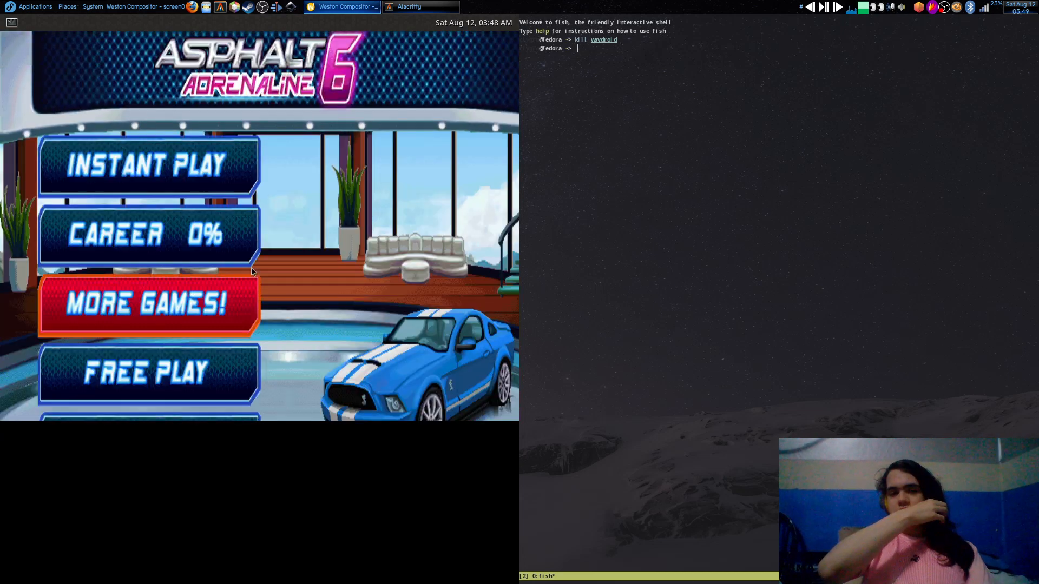
mouse_move(169, 186)
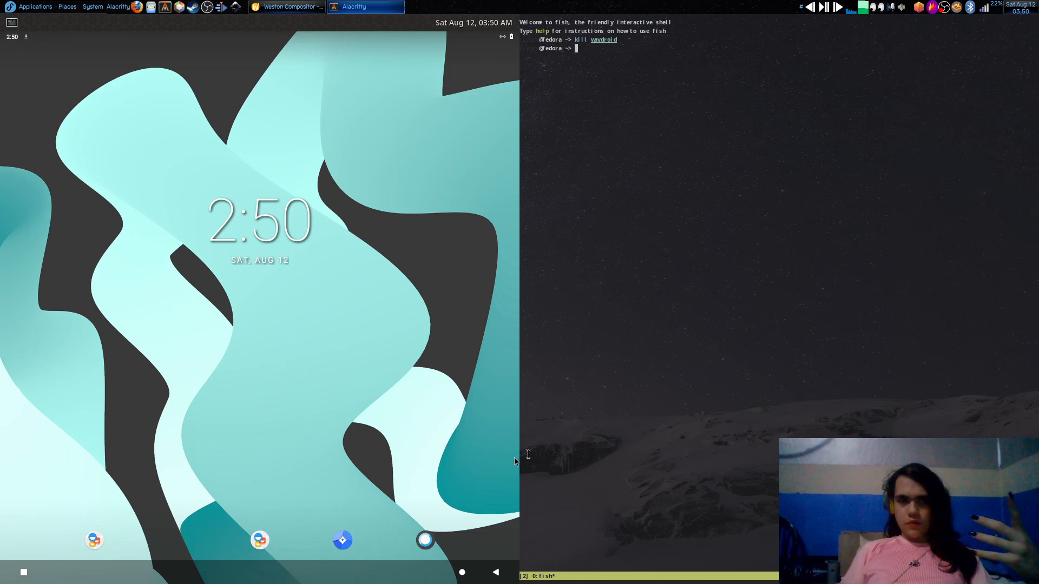
mouse_move(678, 324)
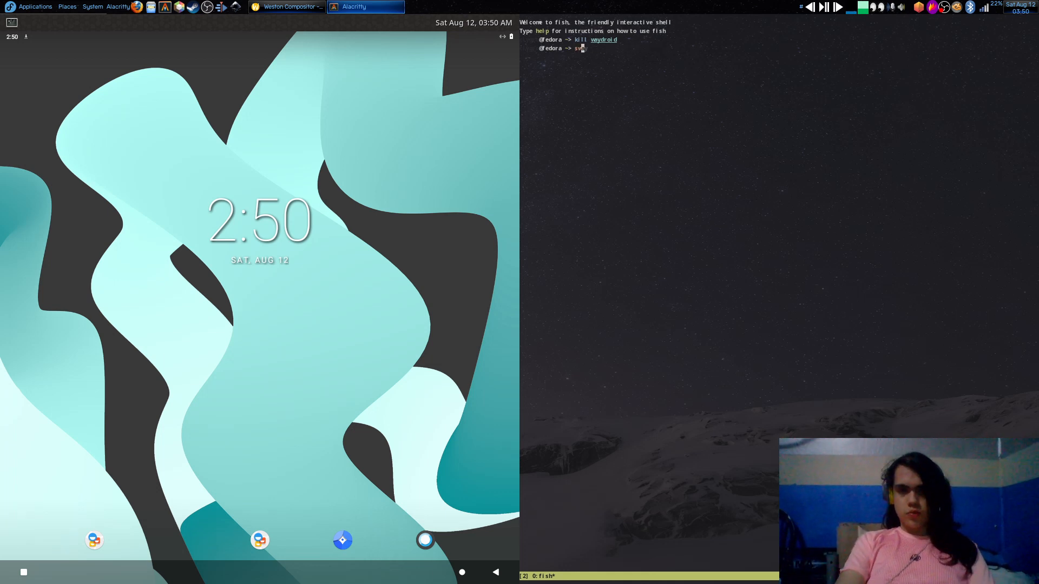
- Start a nested Sway session from the fish shell
text(ay)
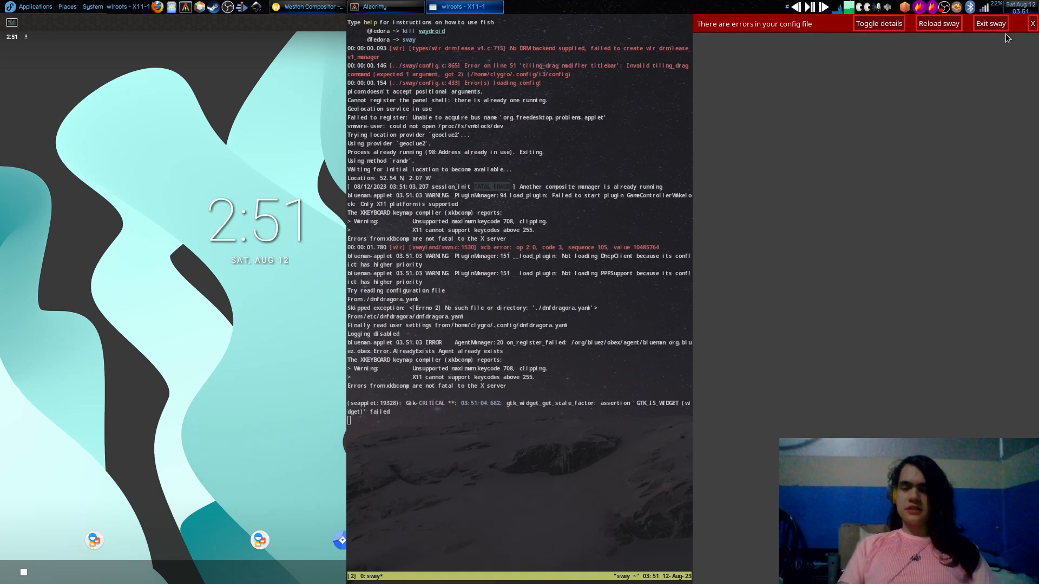
- Exit Sway from the red config-error bar
click(990, 23)
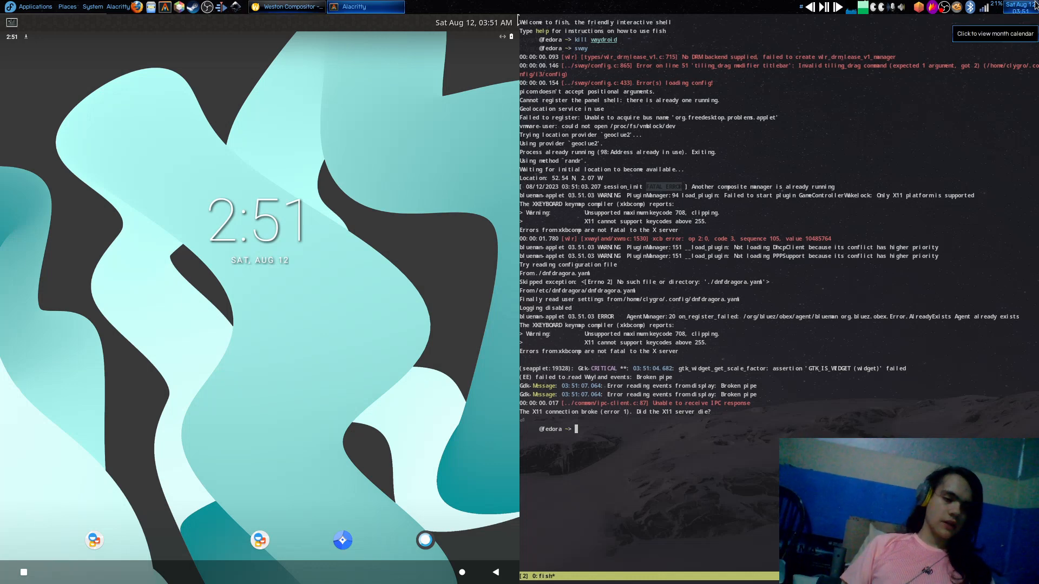
- Enter 'waydroid show-full-ui' in the Weston session's terminal
text(waydroid show full-ui)
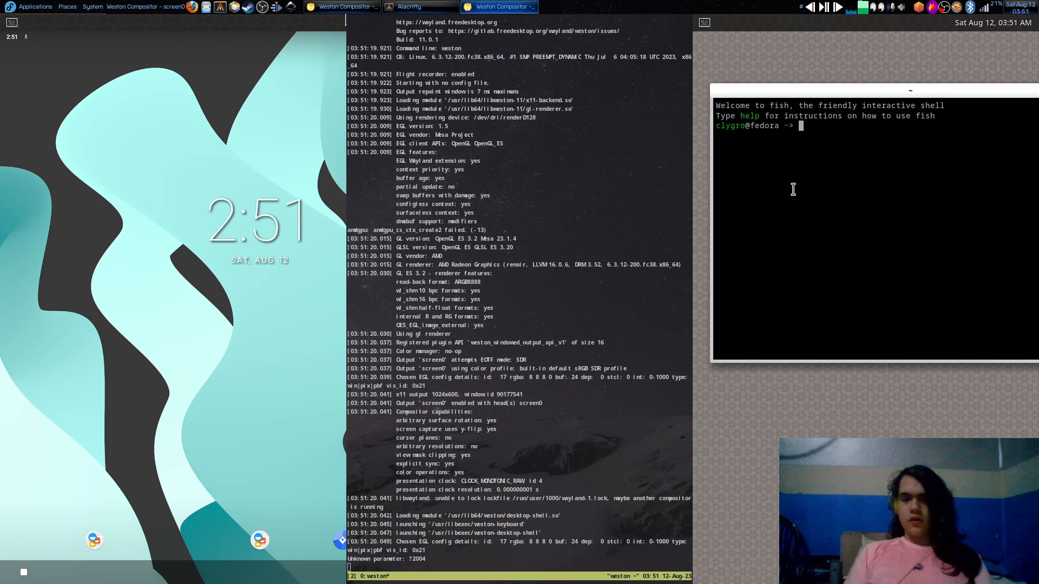
text(waydroid show-full-ui)
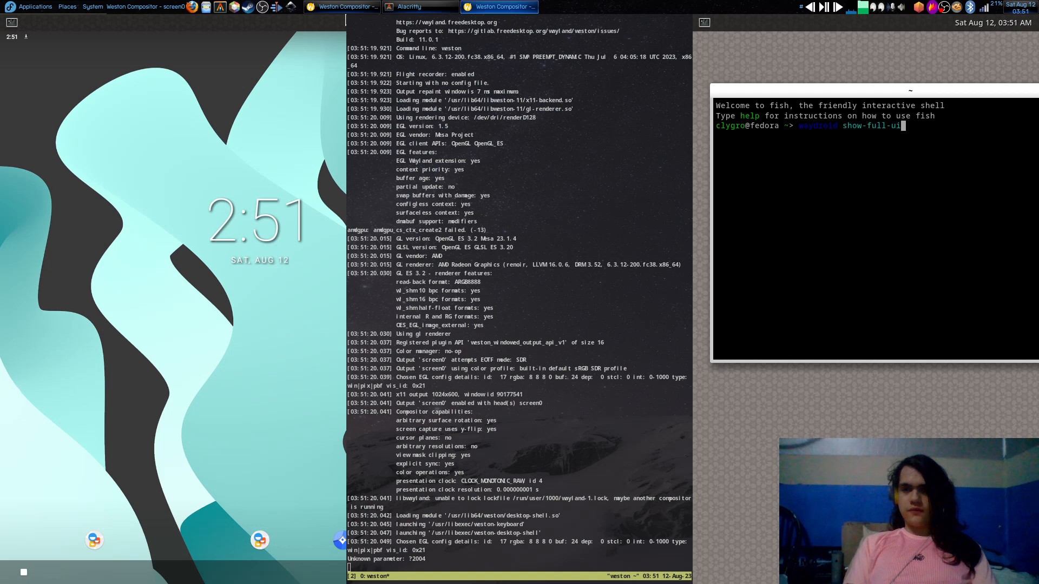